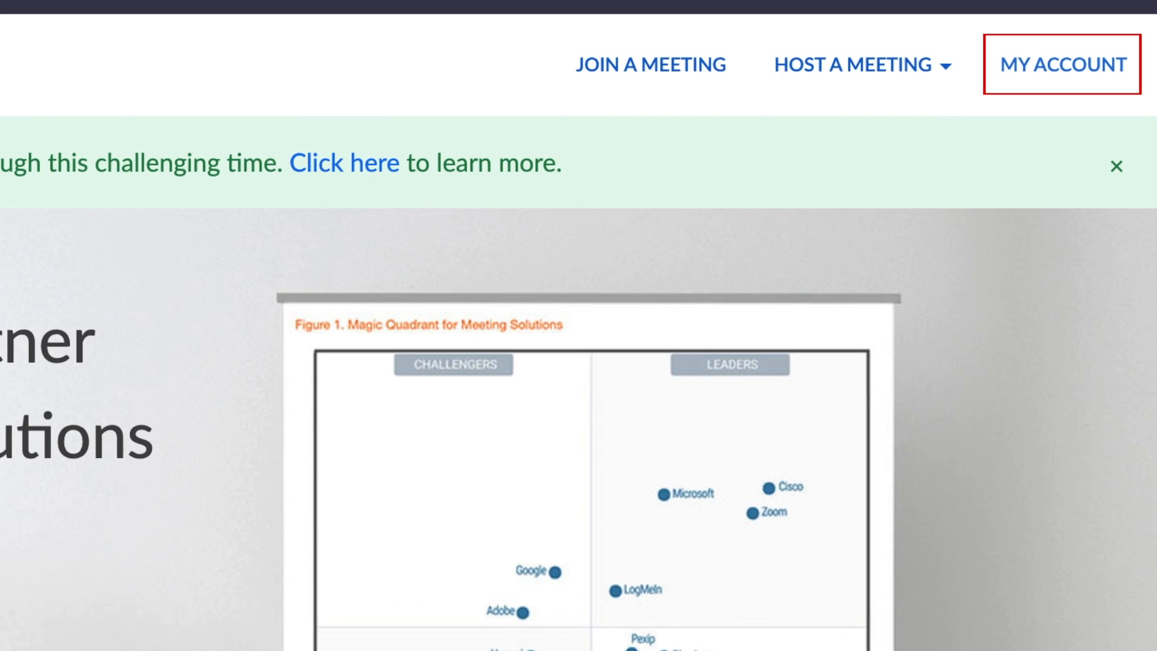
pyautogui.moveTo(1076, 83)
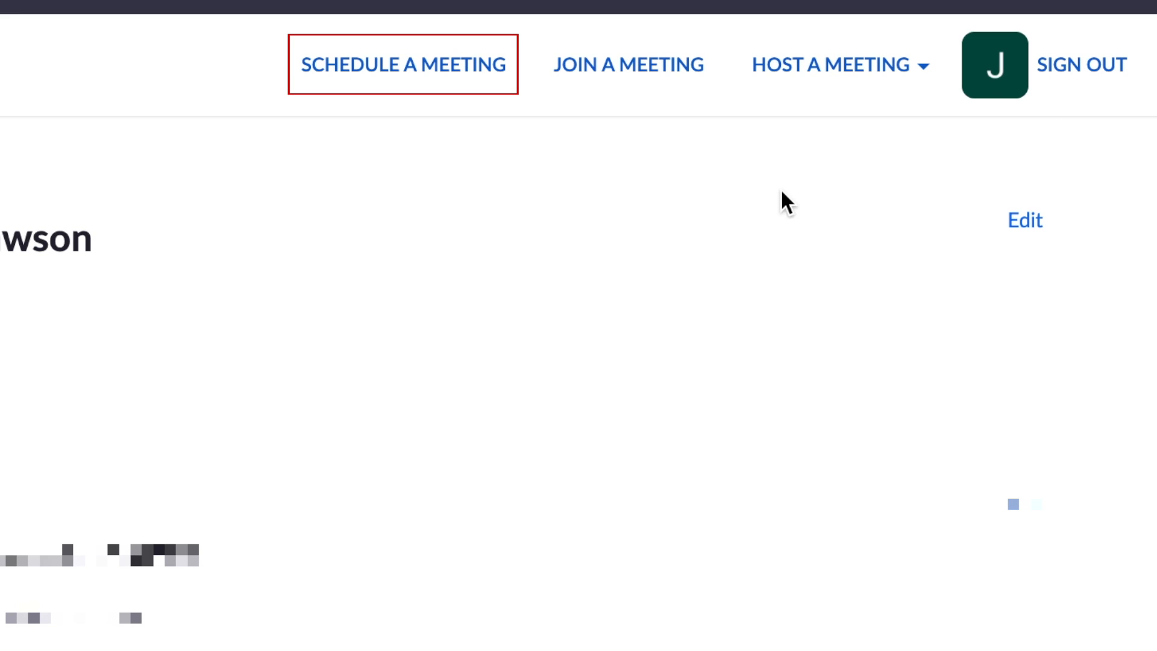
pyautogui.moveTo(774, 205)
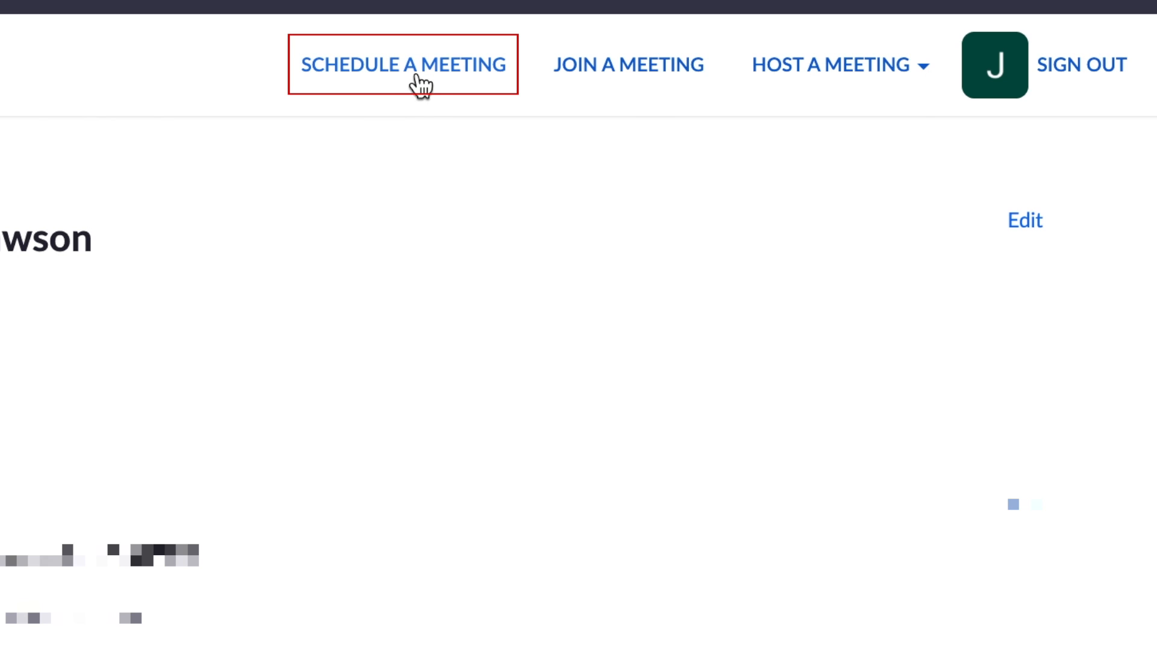
# Schedule a new meeting described 'test meeting' on 03/21/2020 with a 0 hr 30 min duration.
pyautogui.click(403, 63)
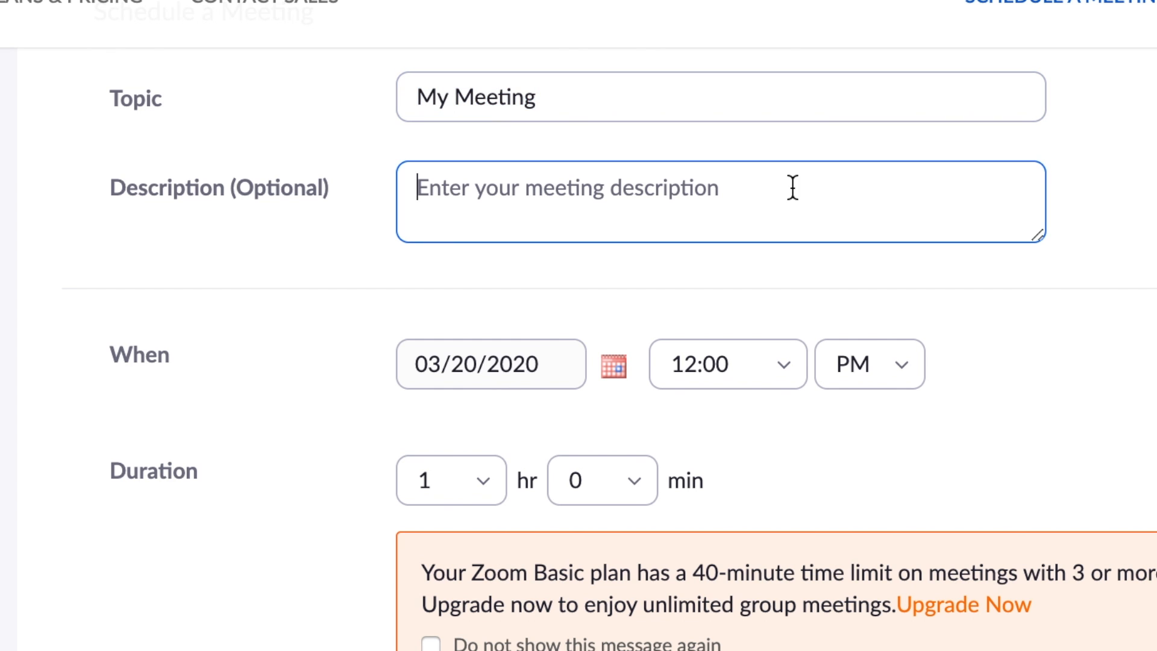
pyautogui.write('test meeting')
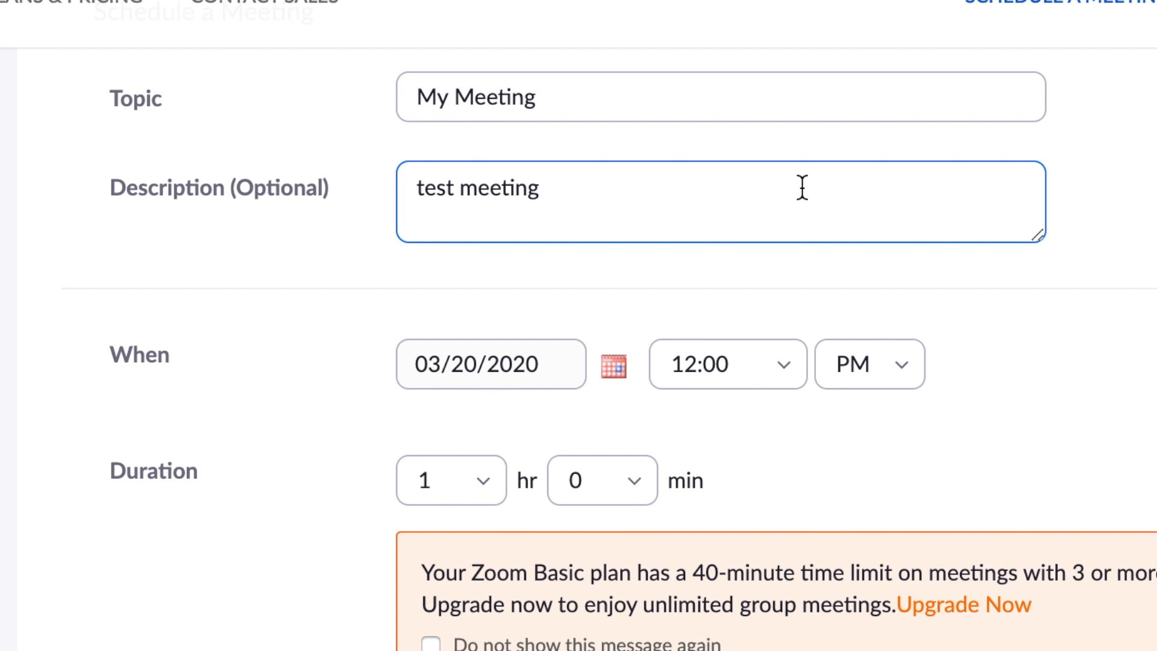
pyautogui.scroll(-3)
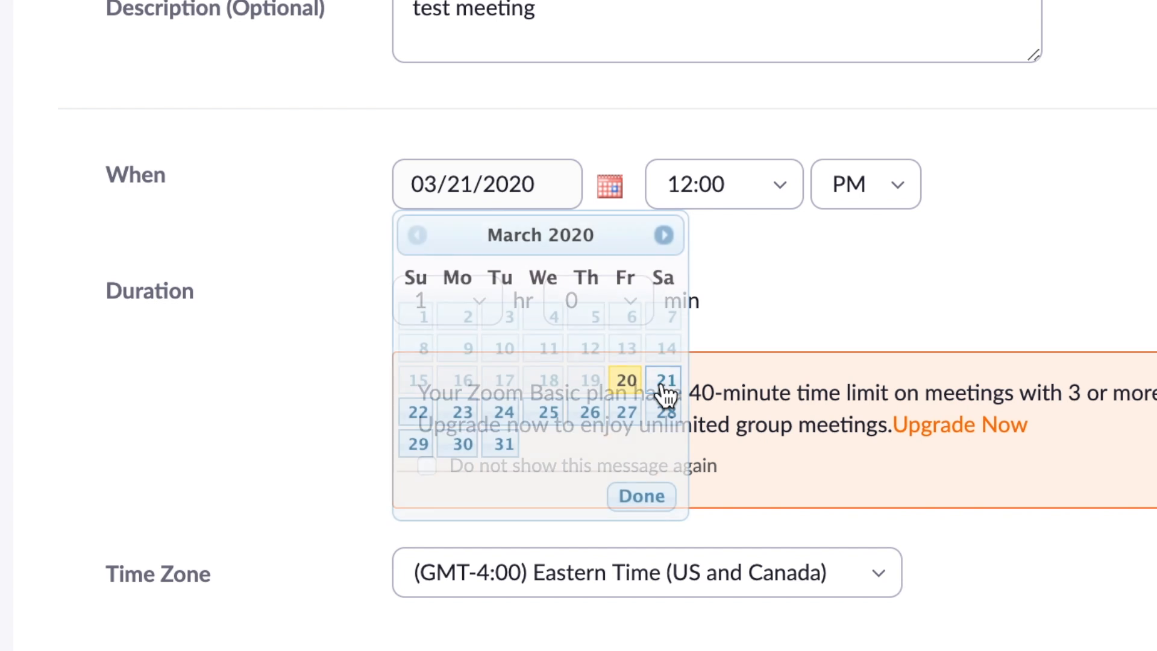
pyautogui.click(479, 300)
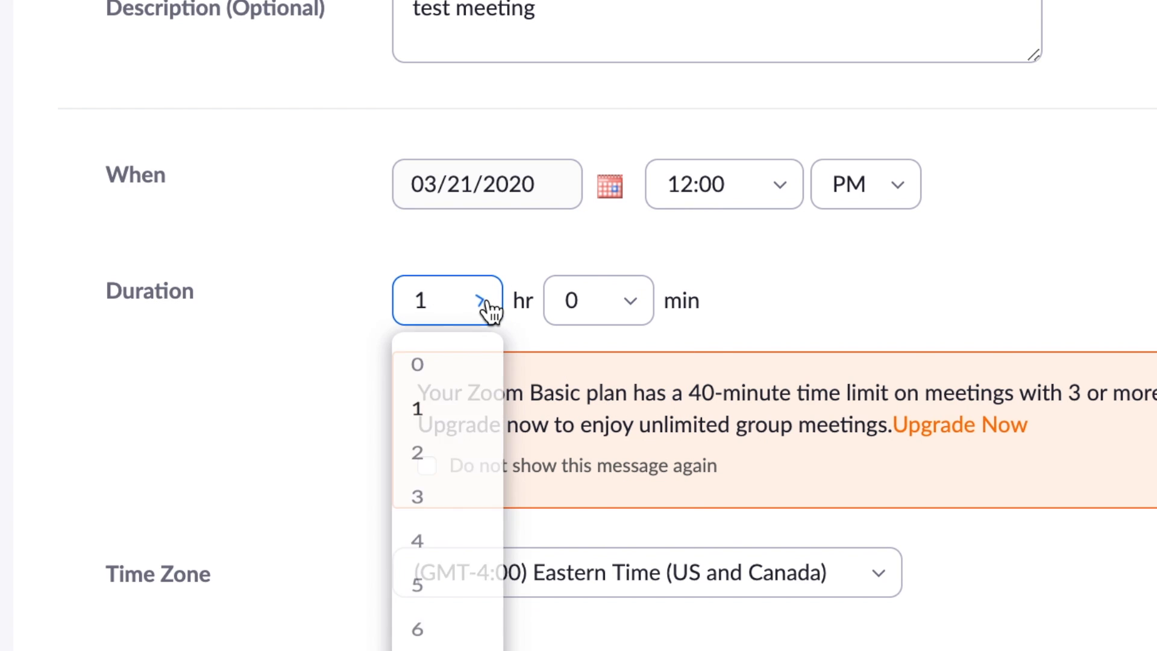
pyautogui.click(415, 364)
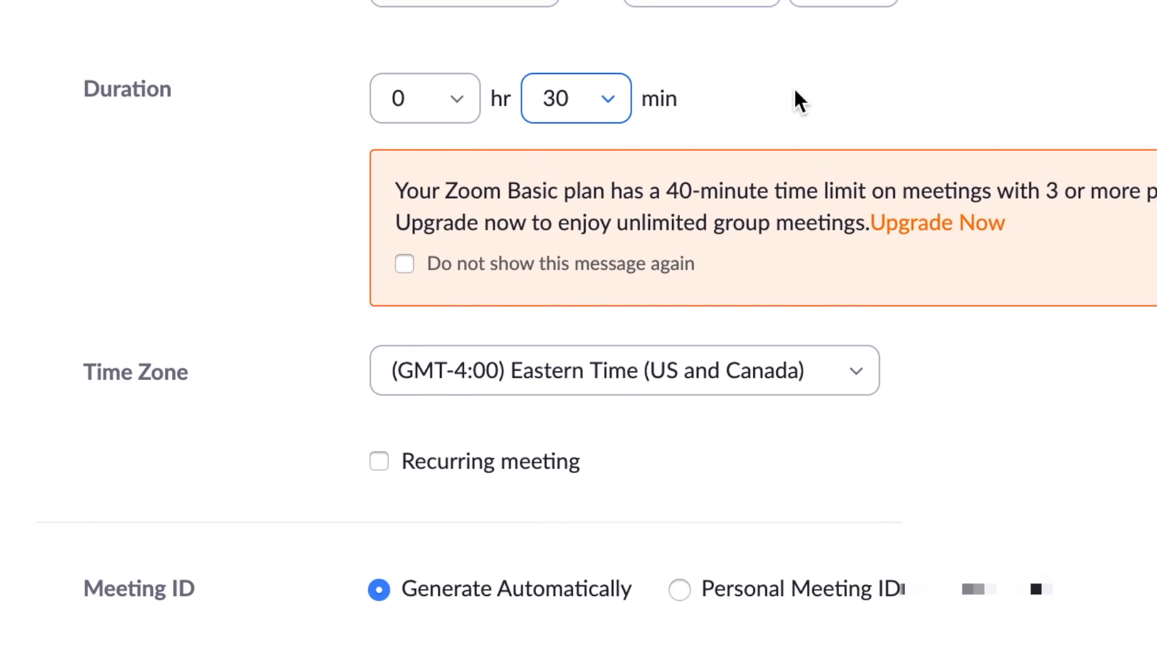
pyautogui.scroll(-3)
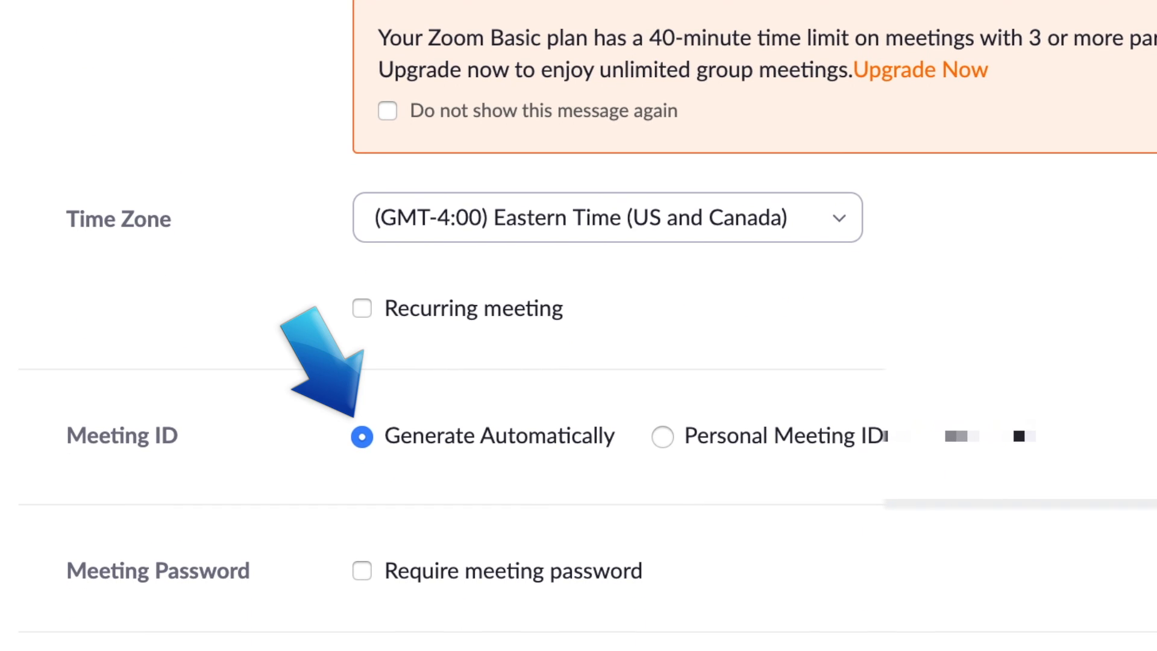
pyautogui.moveTo(693, 362)
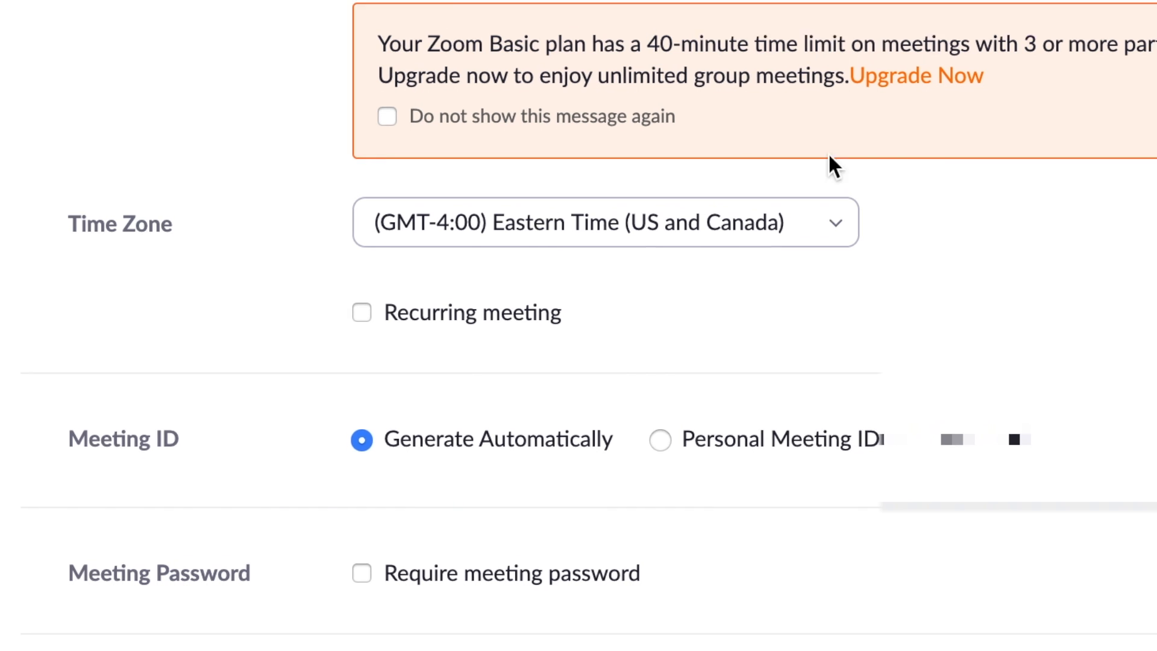
# Make it recur weekly on Wednesday and Saturday until May 2, 2020, with no password required.
pyautogui.click(363, 313)
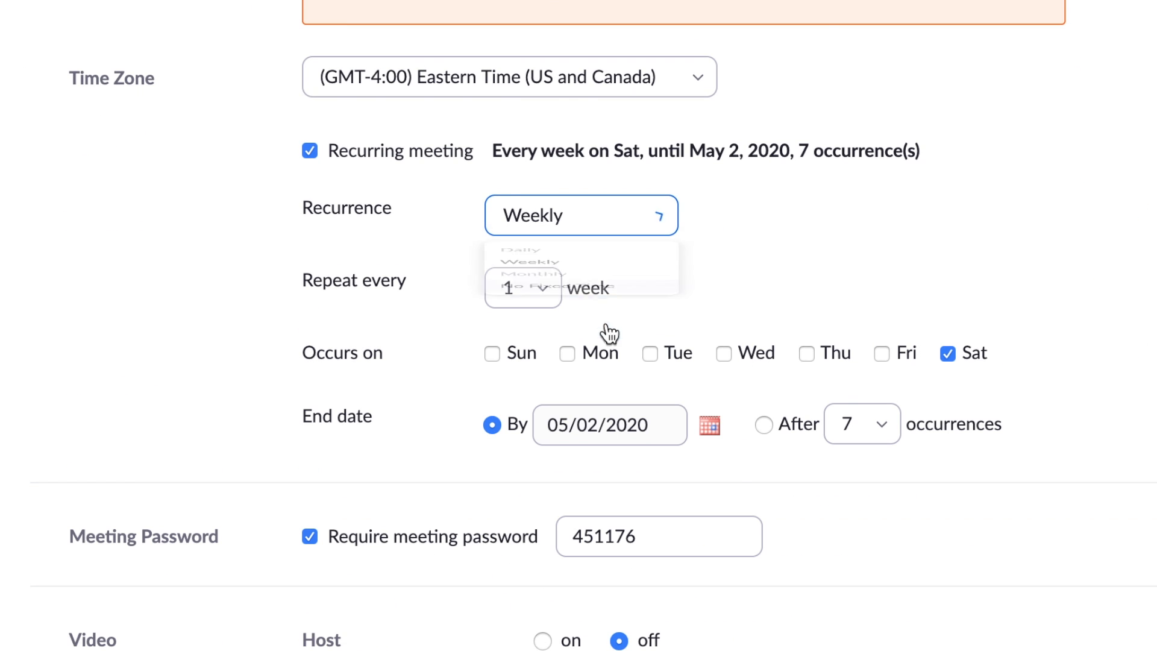
pyautogui.click(566, 353)
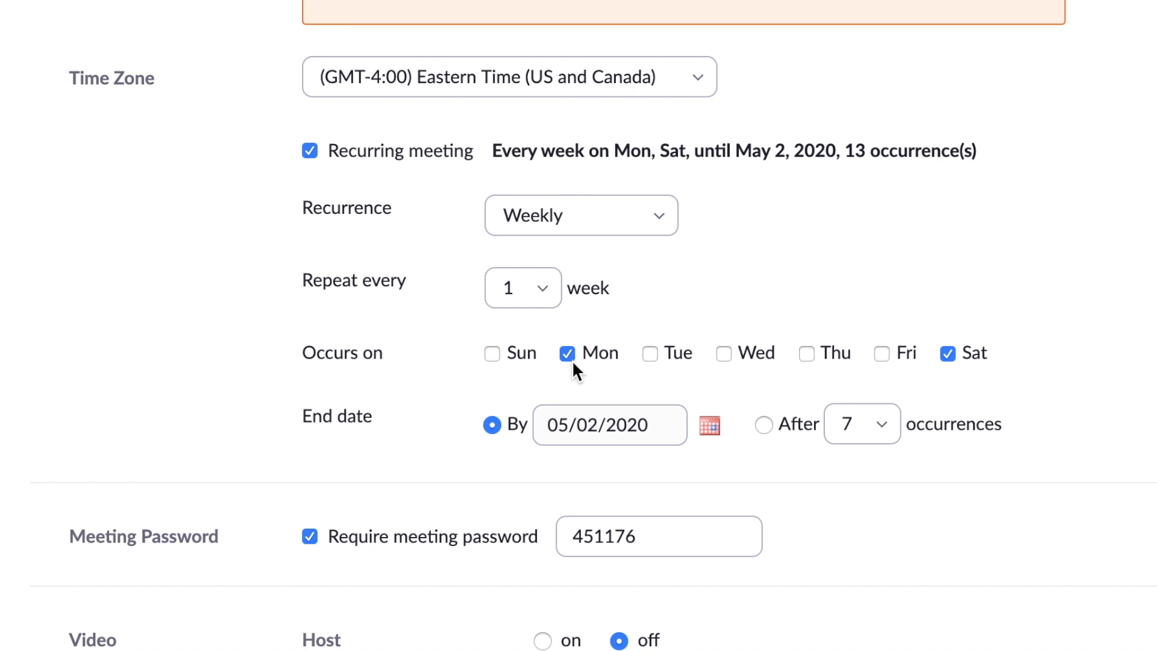
pyautogui.click(566, 354)
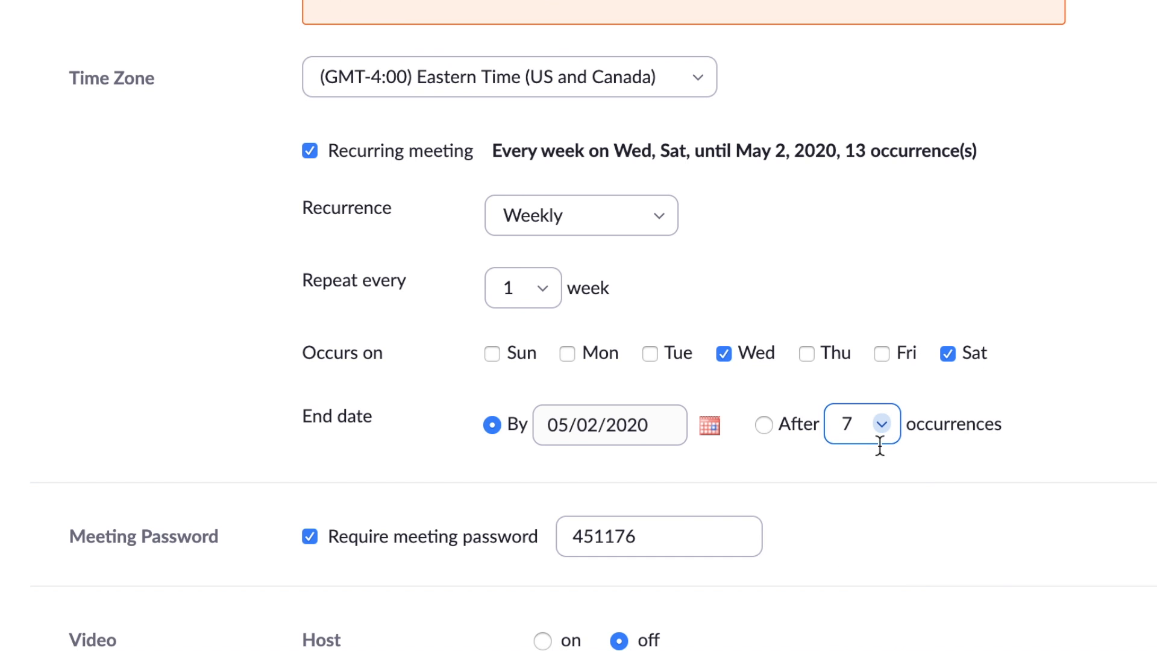
pyautogui.click(308, 535)
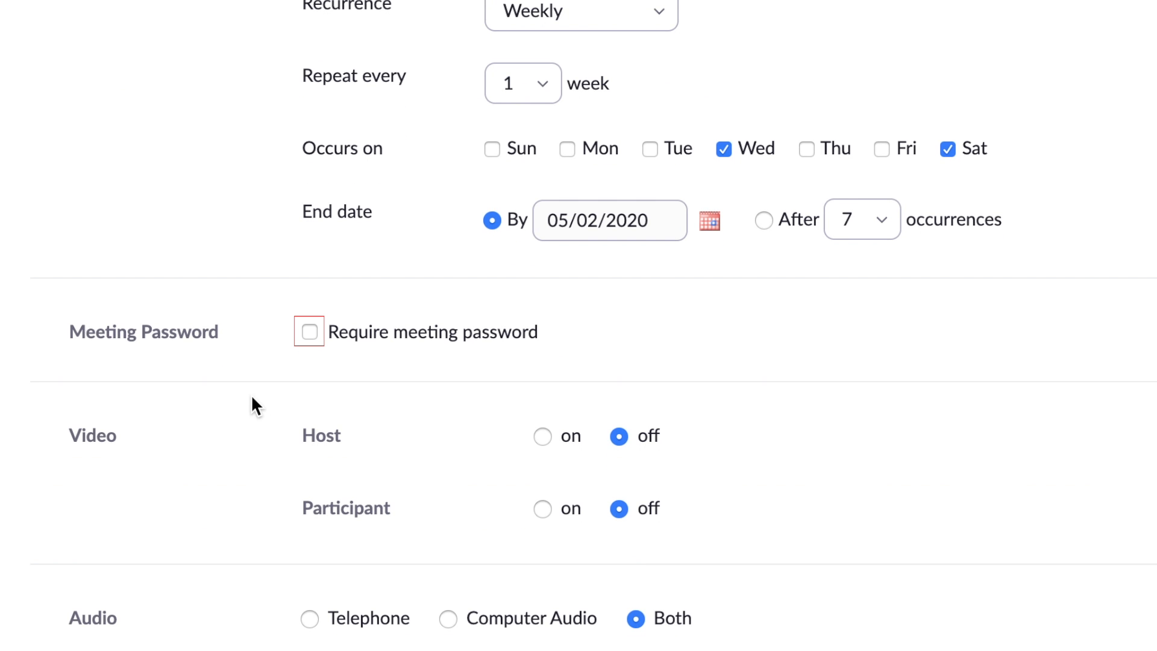
pyautogui.click(308, 331)
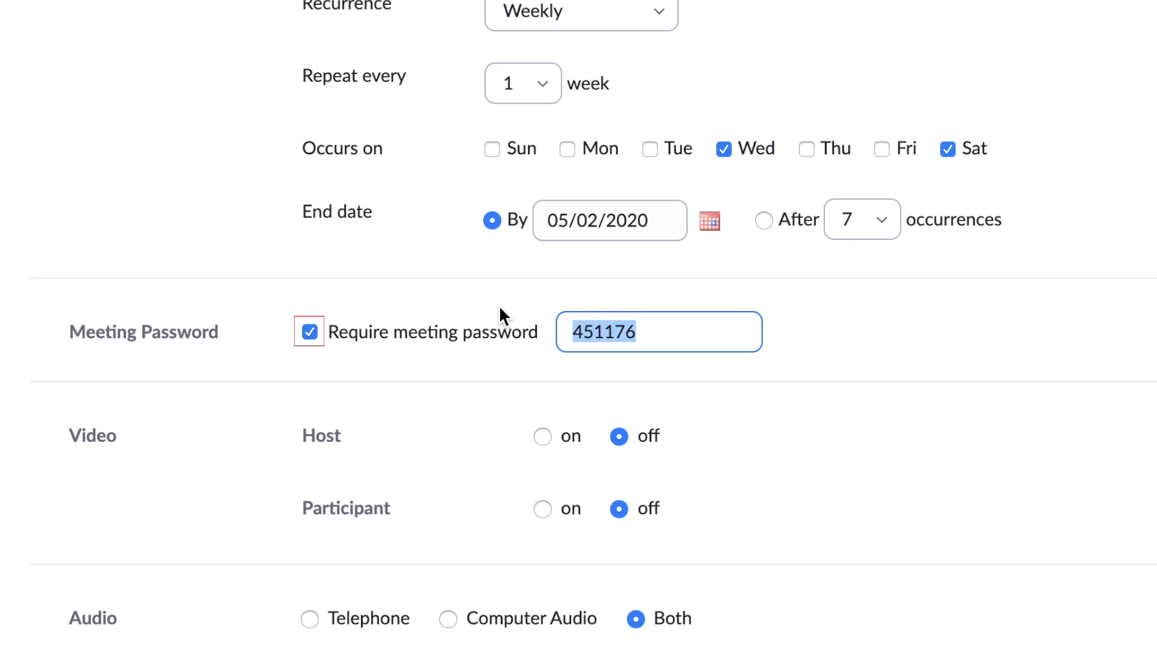
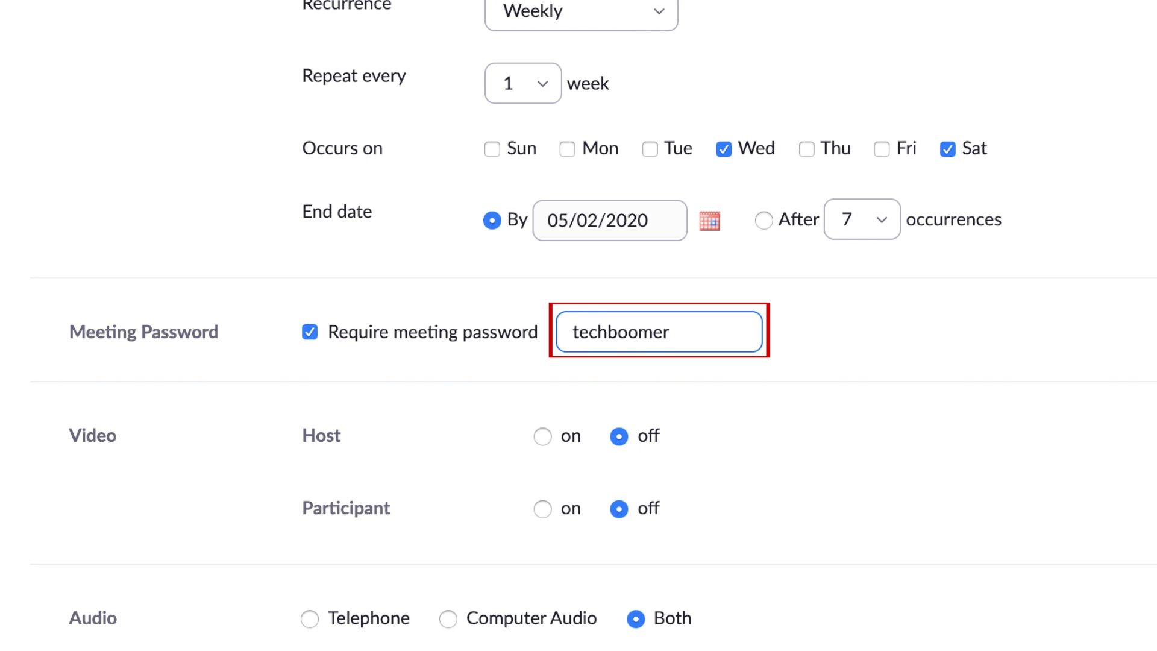
pyautogui.scroll(-3)
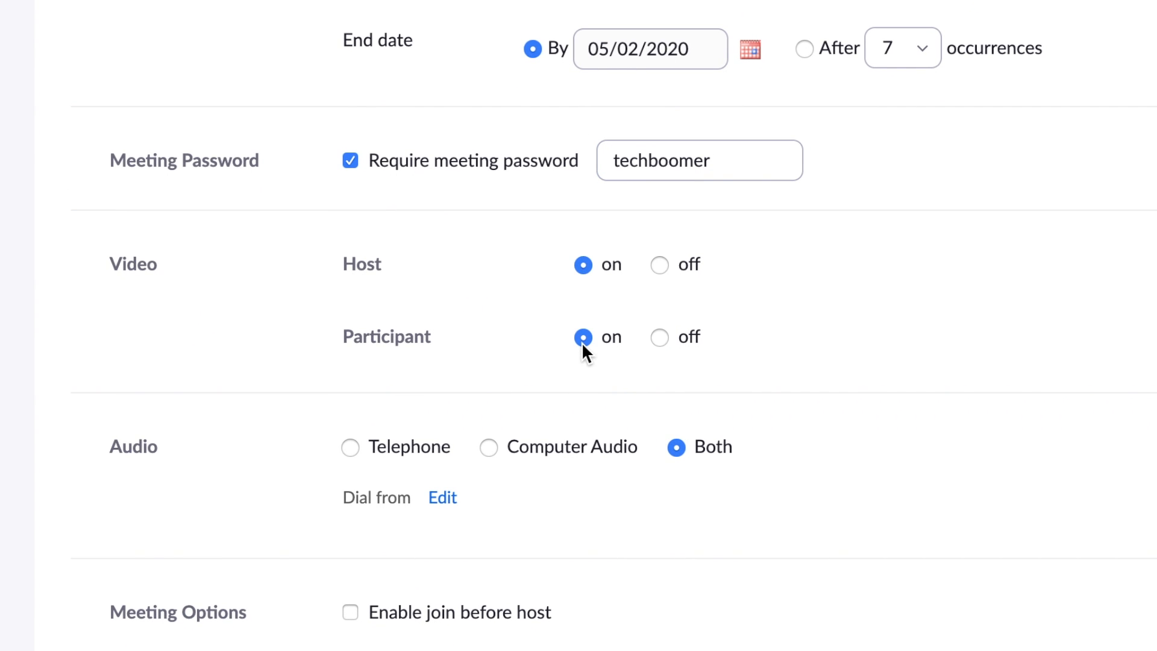
# Set audio to Both and enable join before host, mute on entry, waiting room and local auto-recording.
pyautogui.scroll(-3)
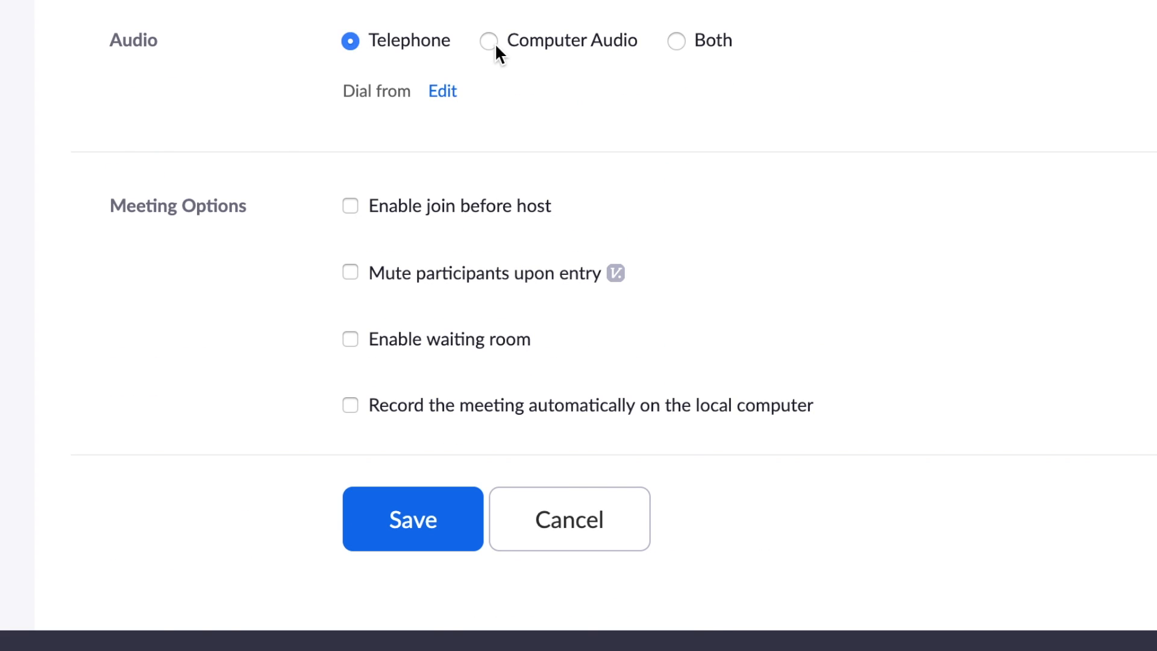
pyautogui.click(674, 41)
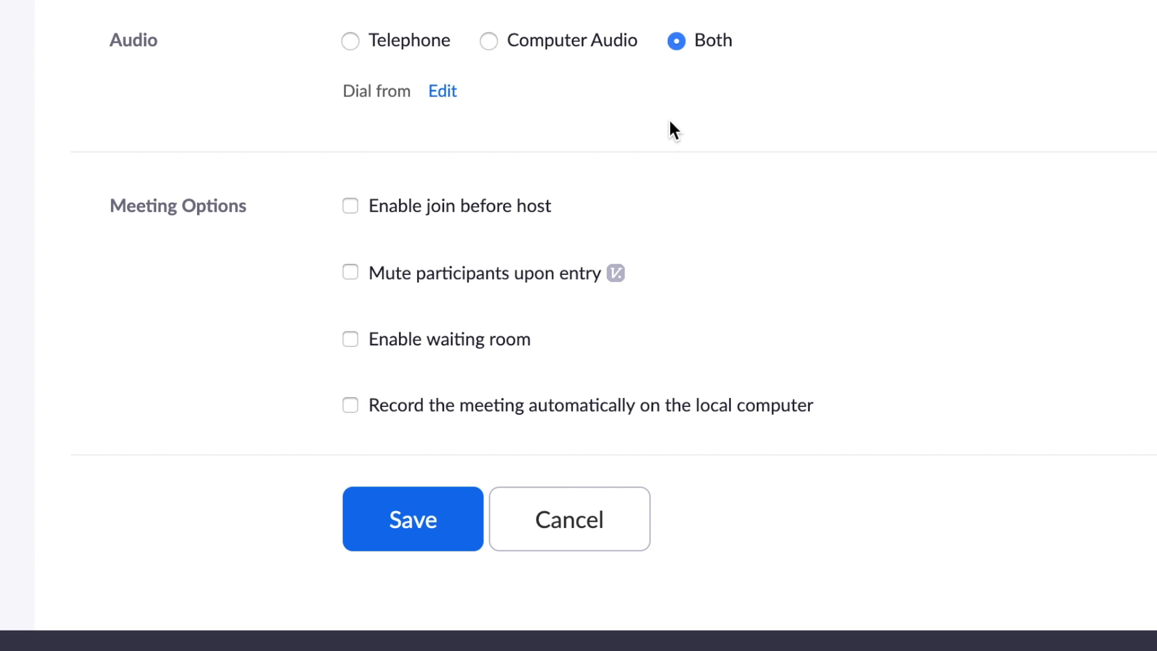
pyautogui.click(349, 206)
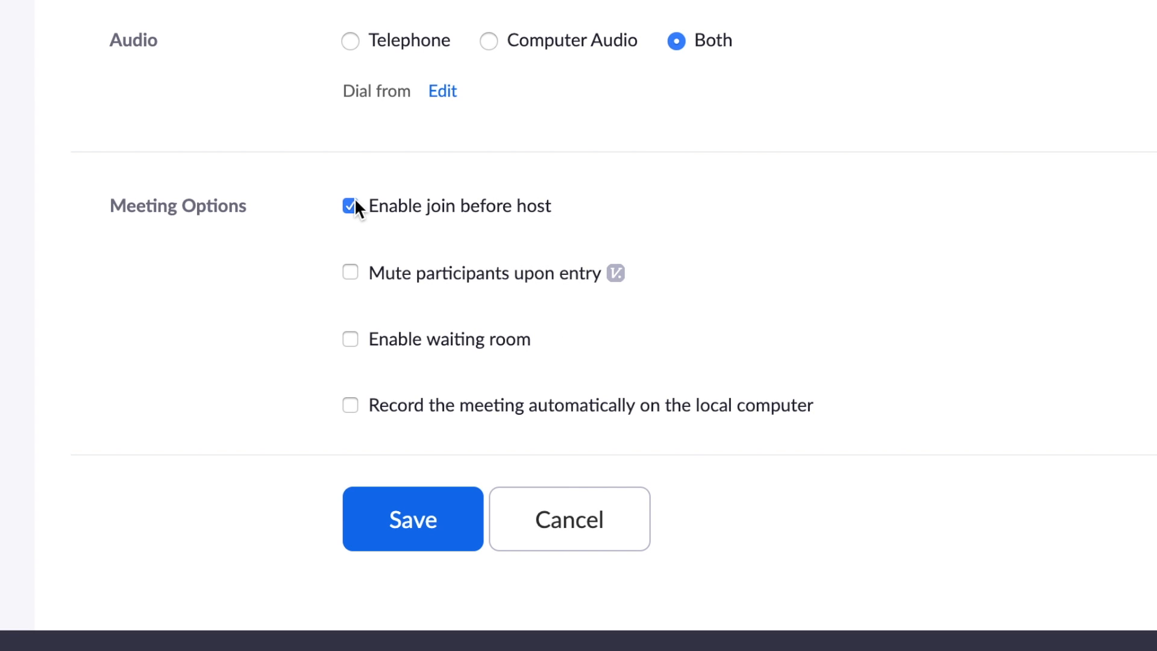
pyautogui.click(349, 272)
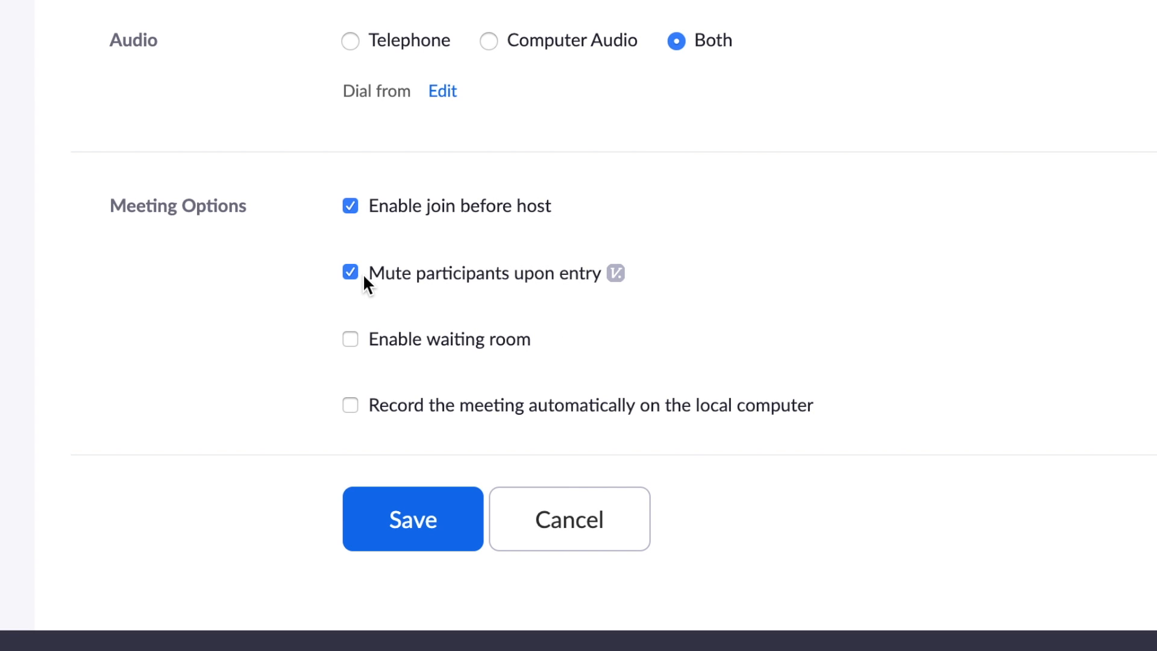
pyautogui.click(349, 339)
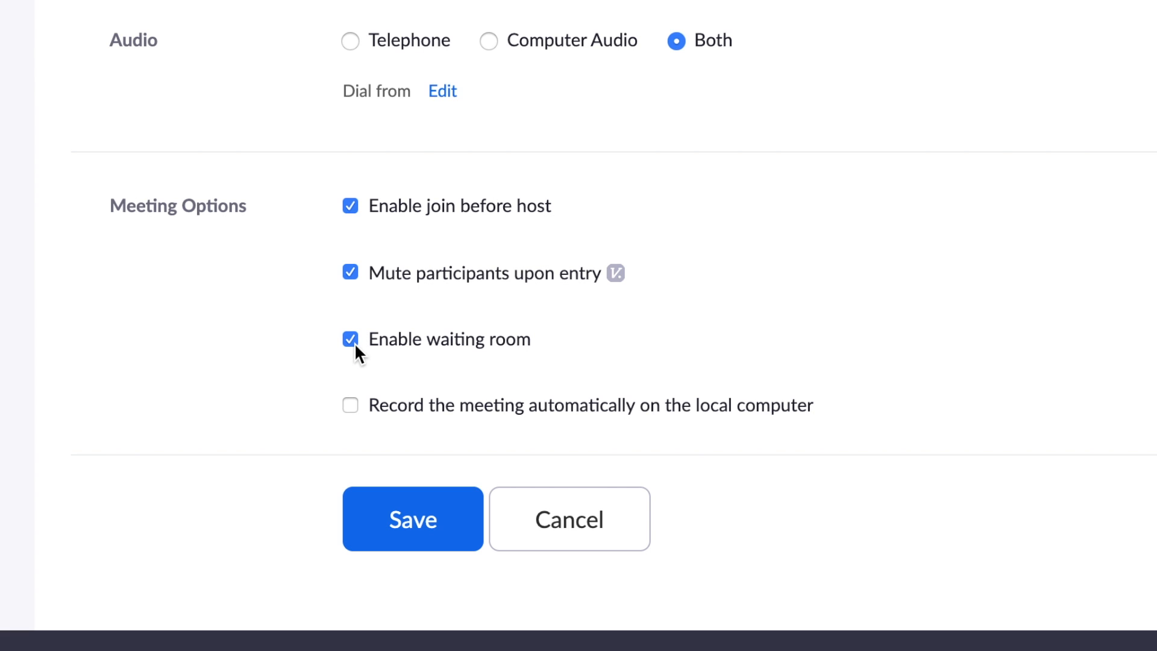
pyautogui.click(350, 404)
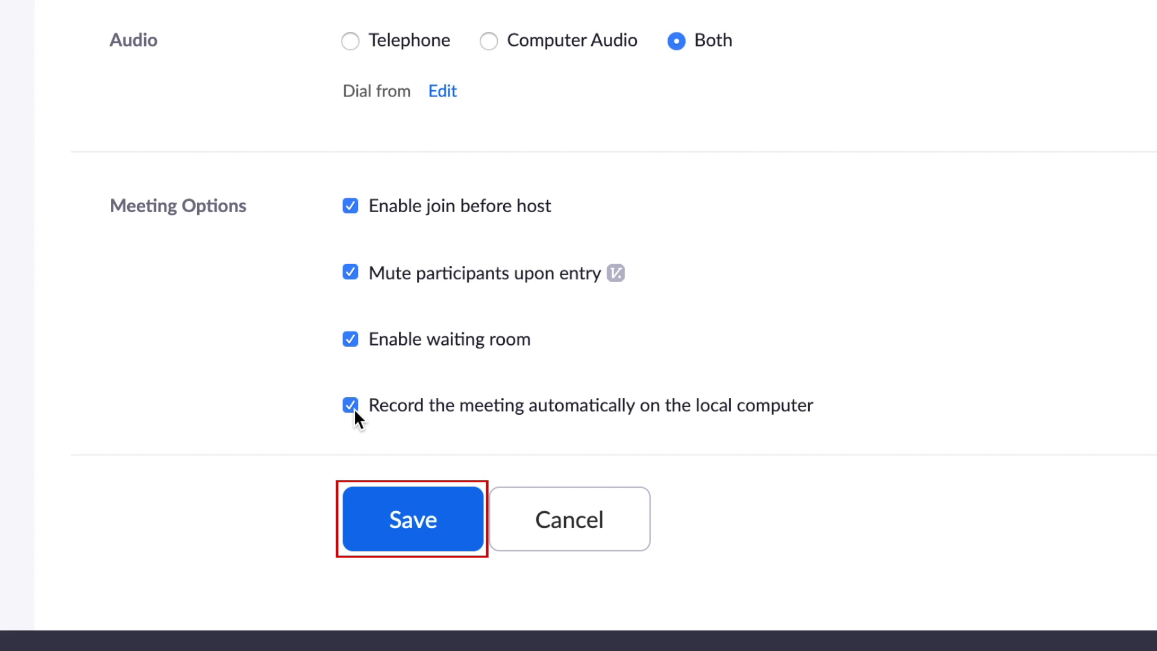
pyautogui.moveTo(377, 552)
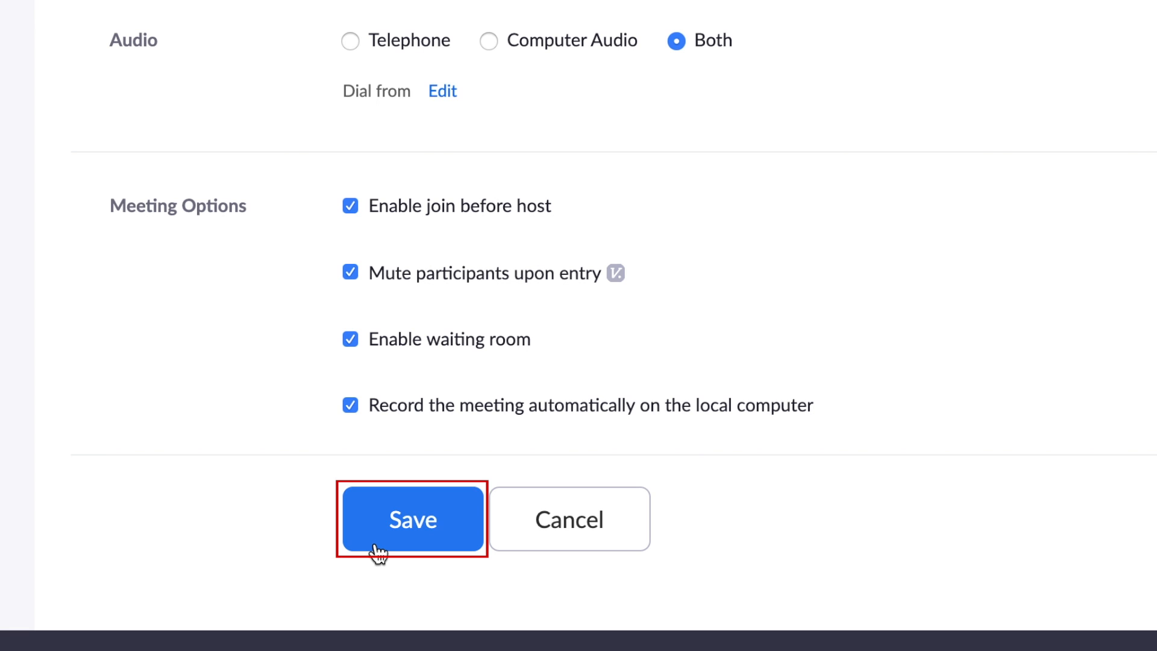
# Save the meeting, dismiss the invitation dialog, and view it in the desktop app's Meetings list.
pyautogui.click(412, 518)
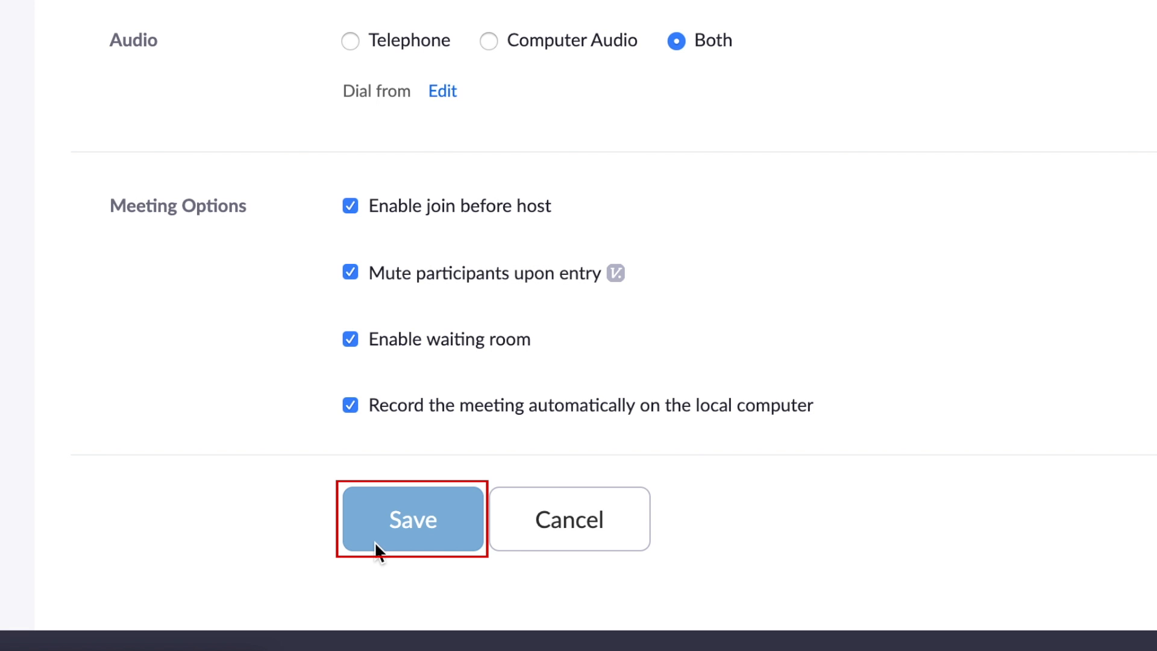
pyautogui.click(412, 518)
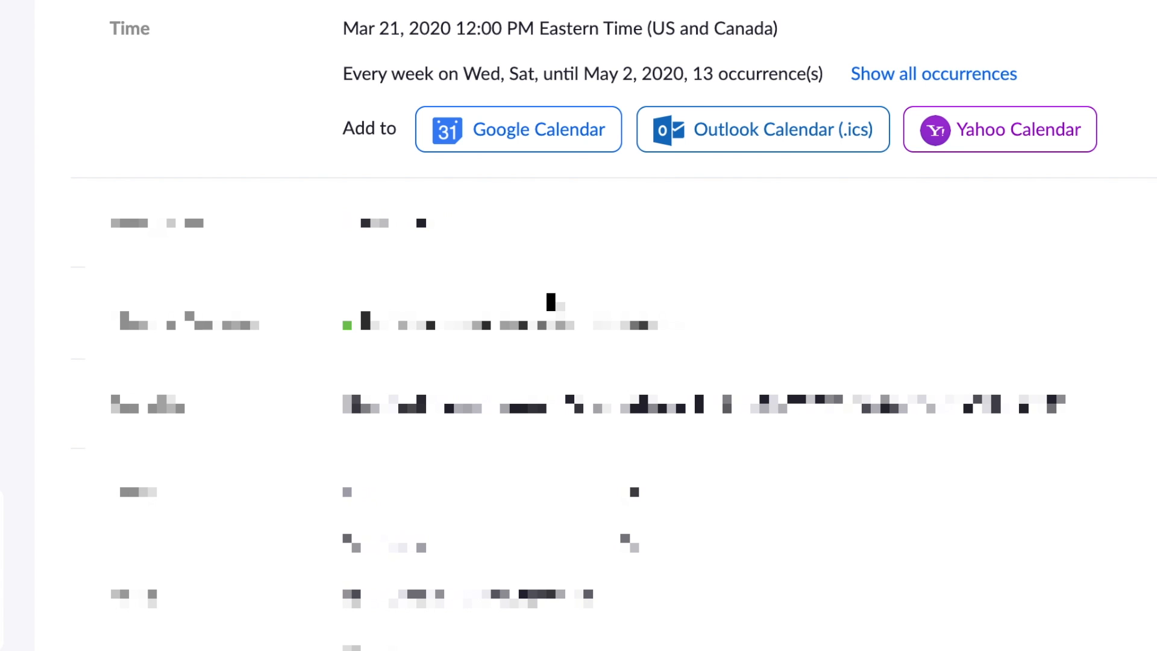
pyautogui.moveTo(792, 144)
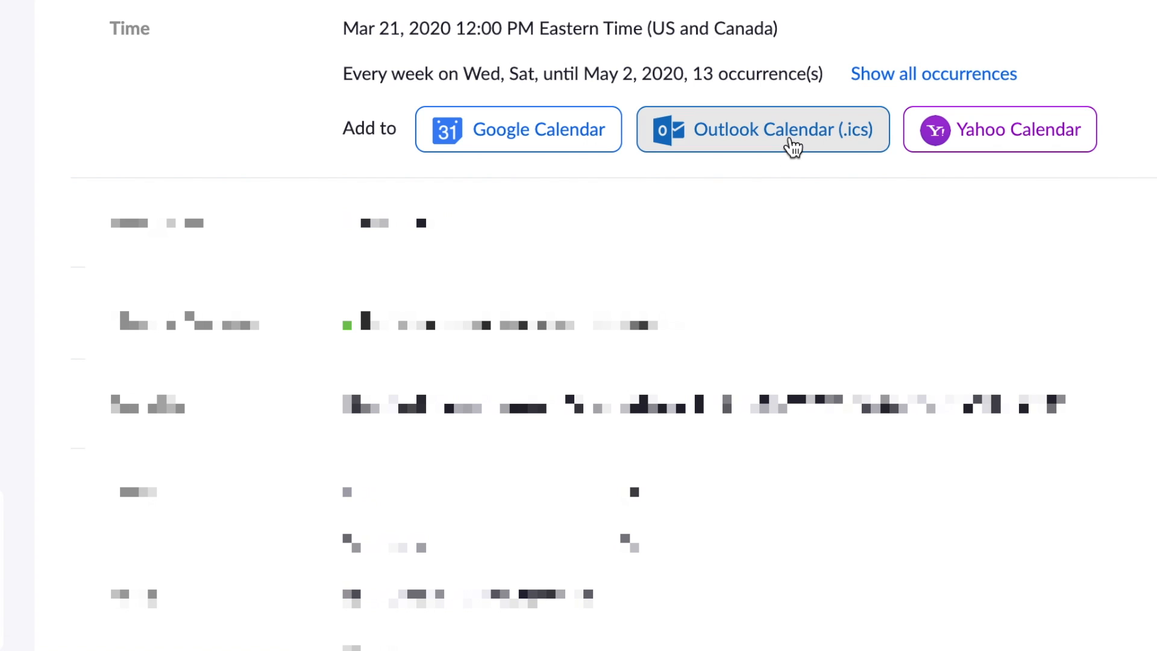
pyautogui.moveTo(1018, 146)
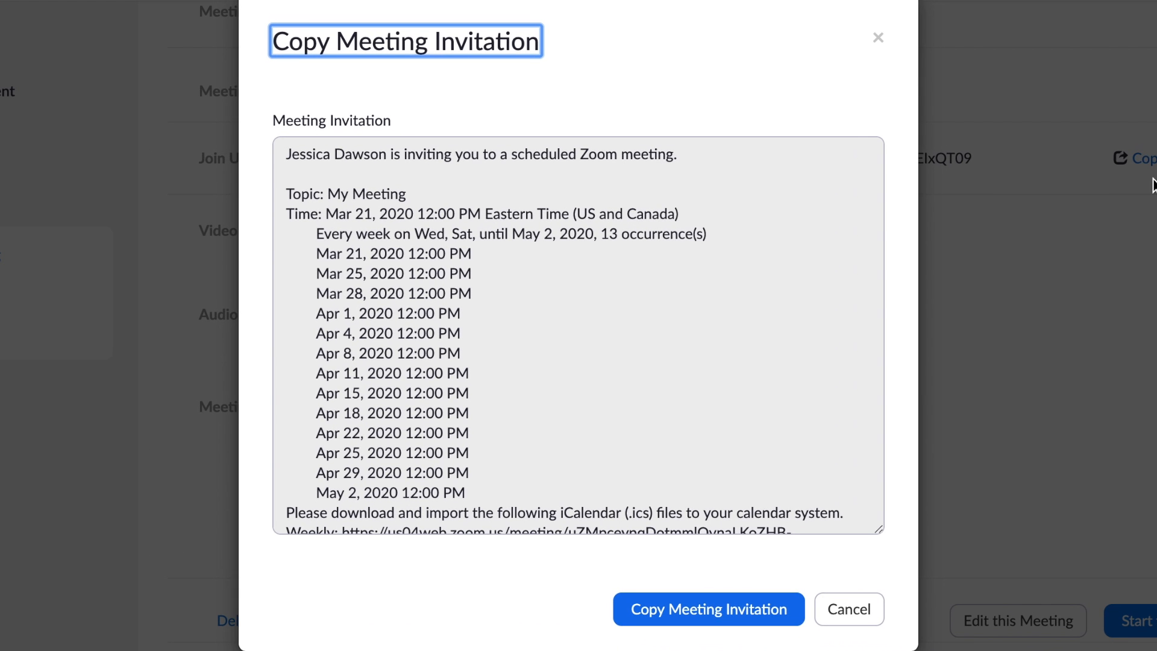
pyautogui.click(707, 608)
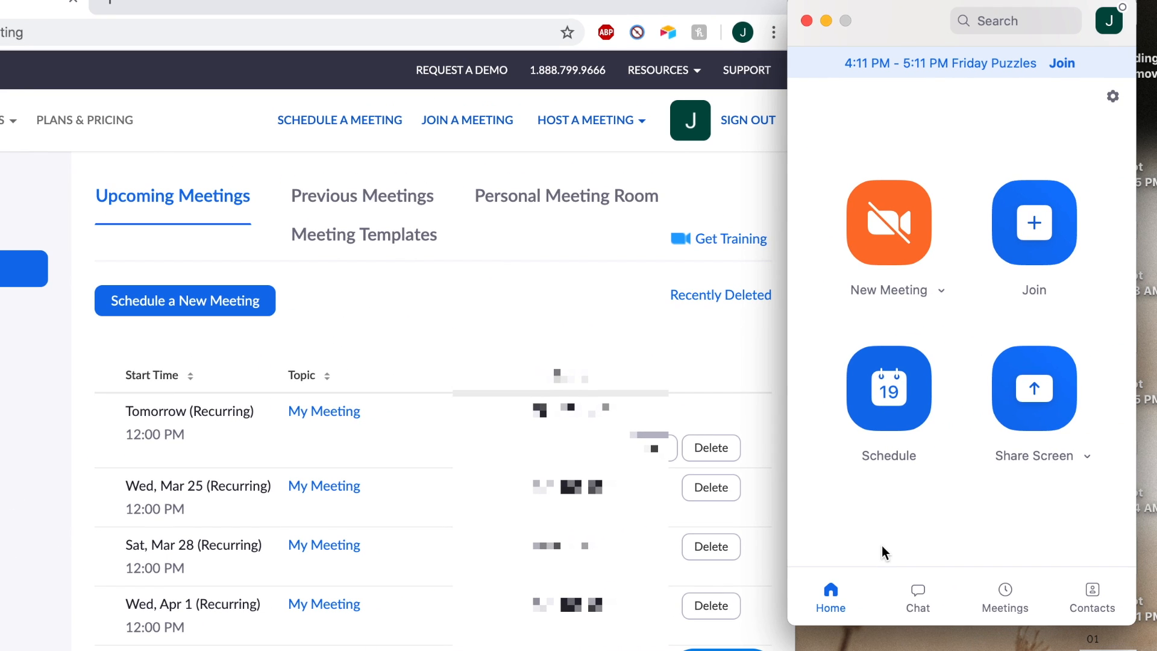
pyautogui.click(1003, 596)
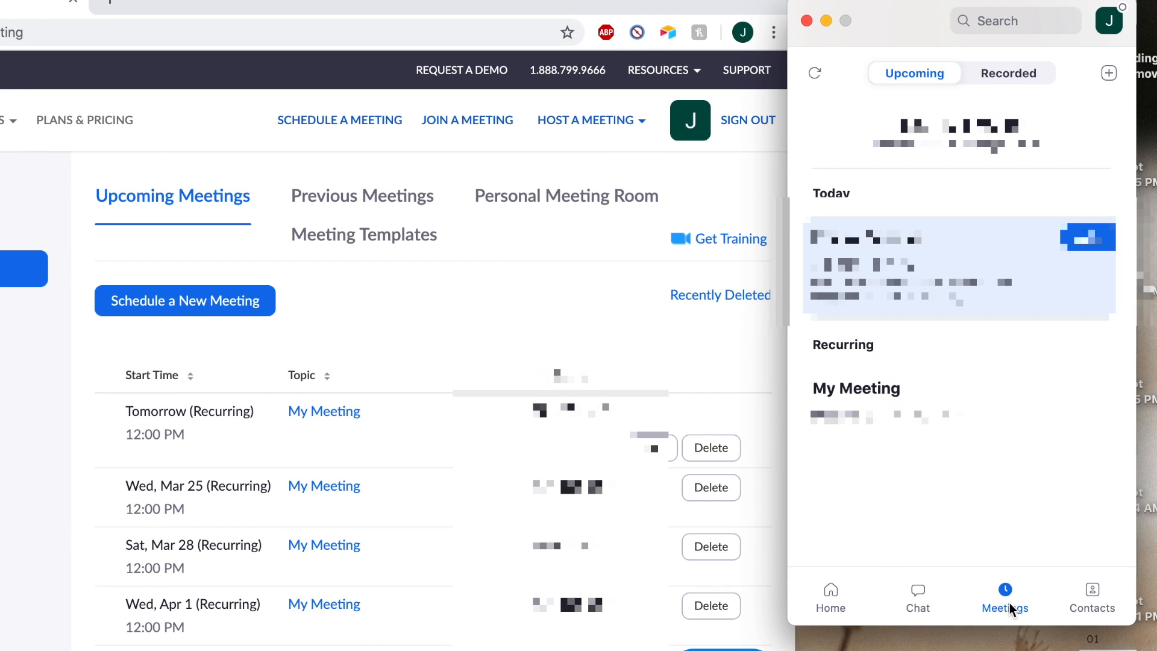